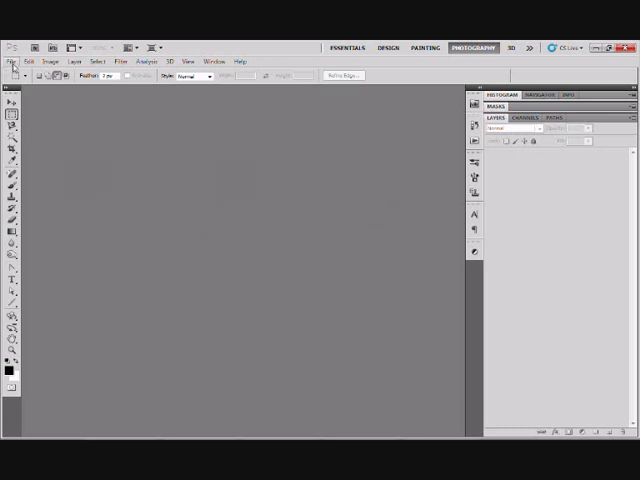
Open the exercise photo exercise1.jpg of the woman holding a camera.
click(11, 61)
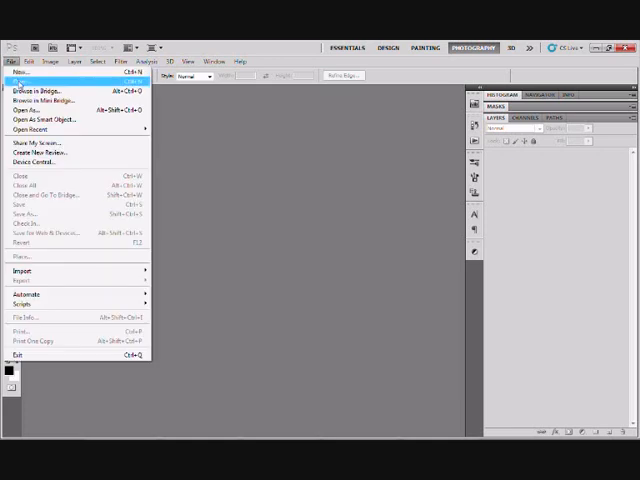
click(23, 108)
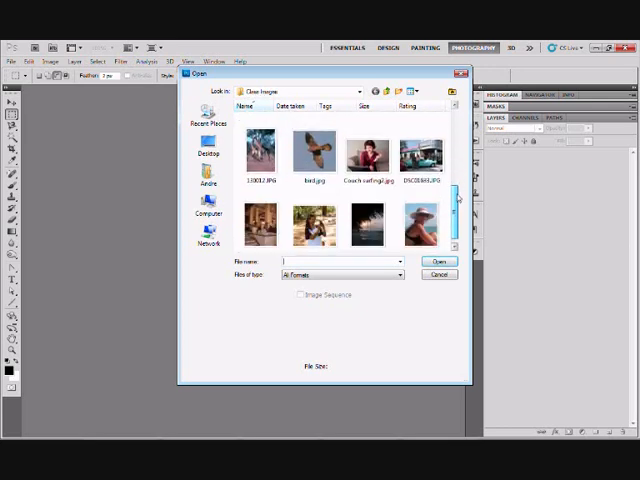
click(313, 225)
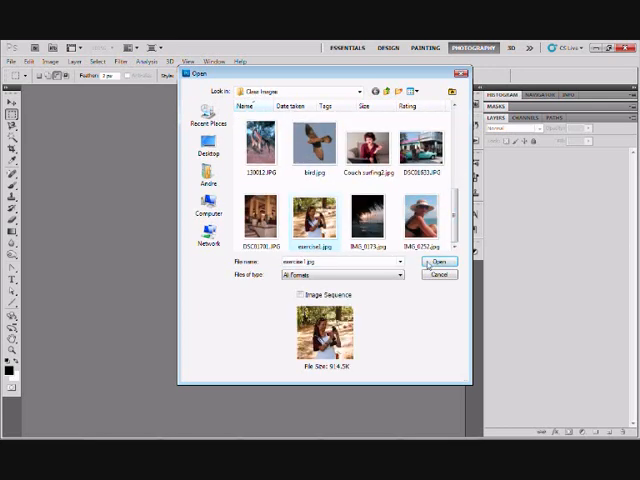
click(439, 274)
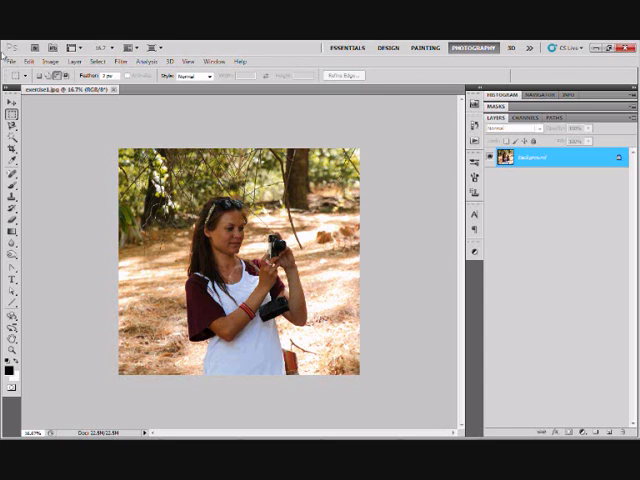
Resample the image to 300 pixels per inch in Image Size.
click(42, 61)
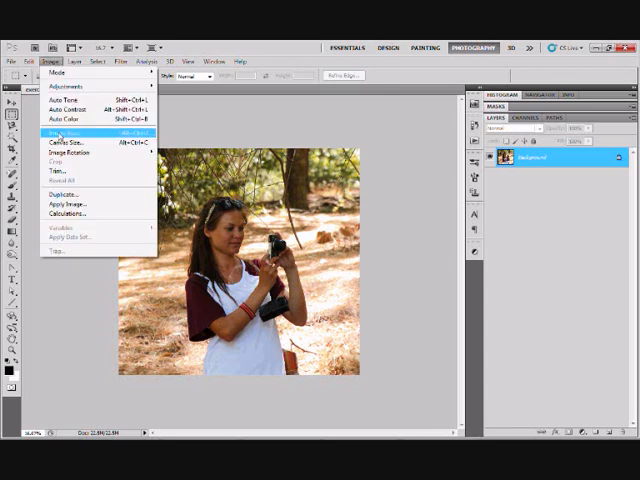
click(64, 130)
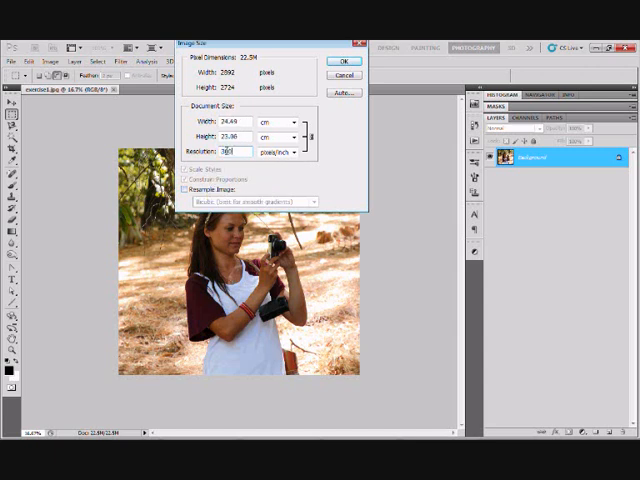
click(184, 188)
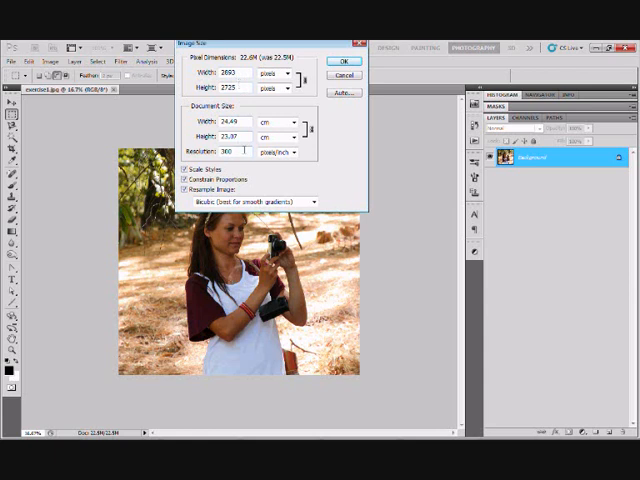
click(343, 61)
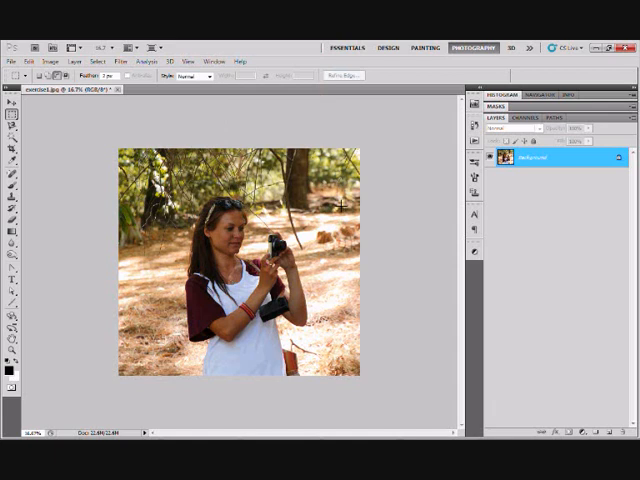
mouse_move(291, 207)
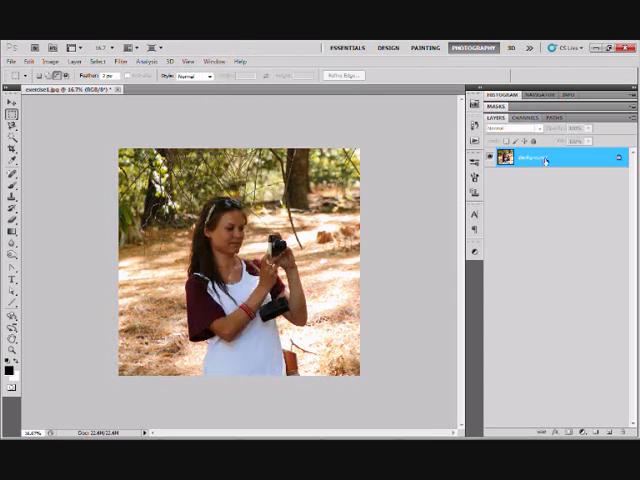
mouse_move(552, 166)
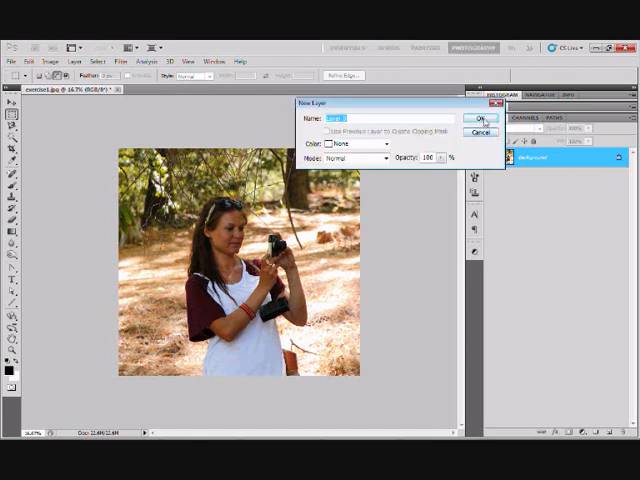
Convert the Background into Layer 0 and duplicate it as Layer 0 copy.
click(483, 118)
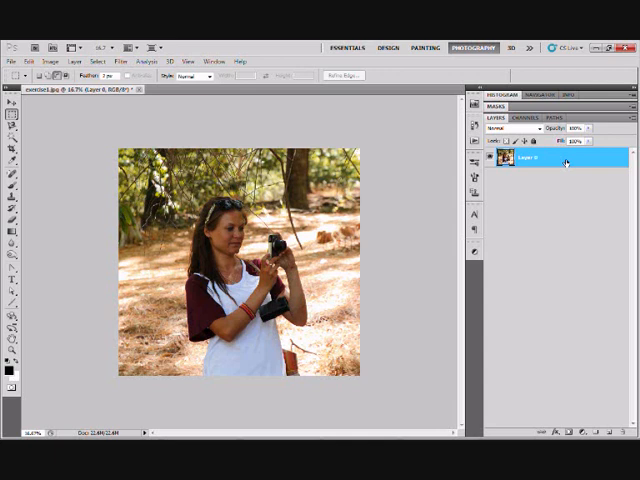
key(ctrl+j)
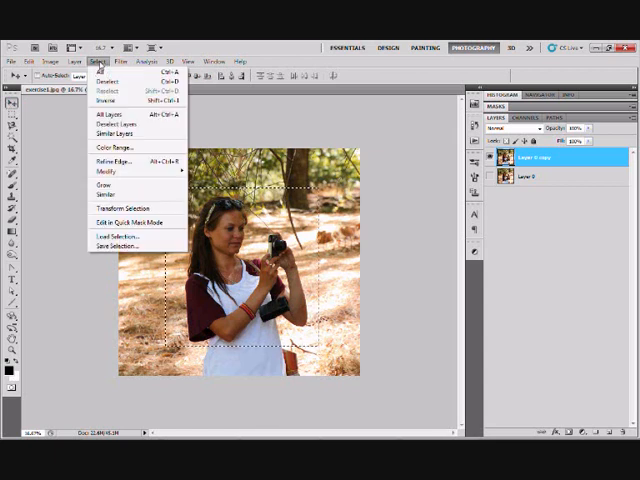
mouse_move(120, 208)
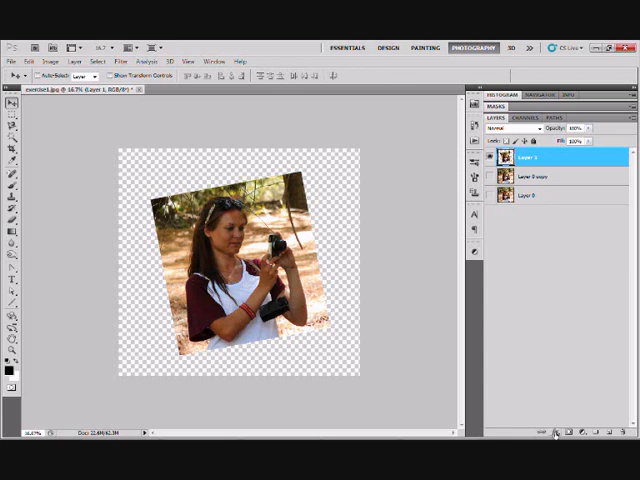
Open the fx layer style menu for the tilted Layer 1.
click(551, 430)
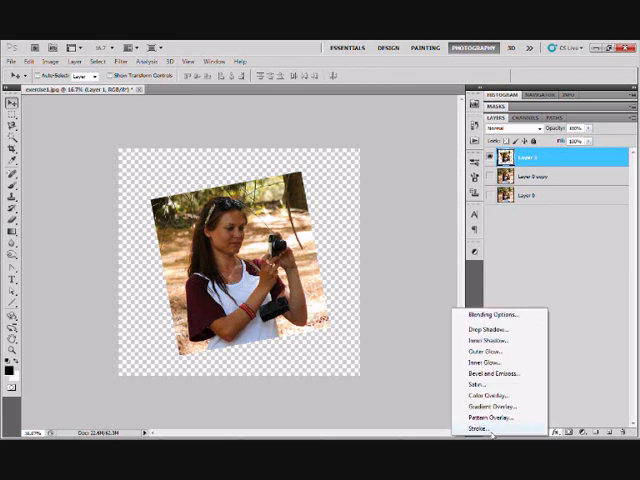
Add a Stroke effect to the snapshot and set its colour to white.
click(490, 428)
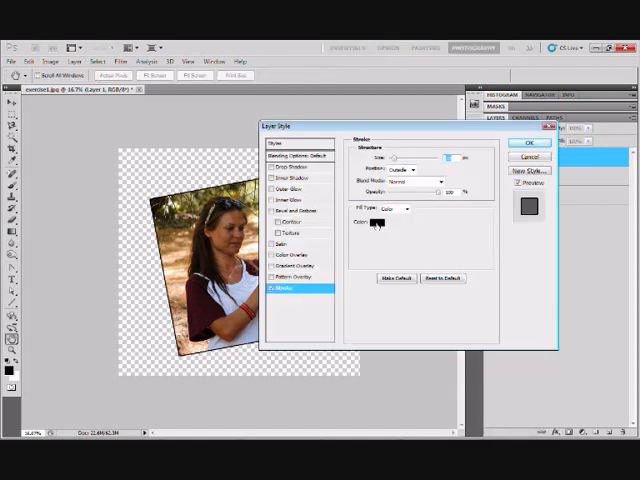
mouse_move(378, 222)
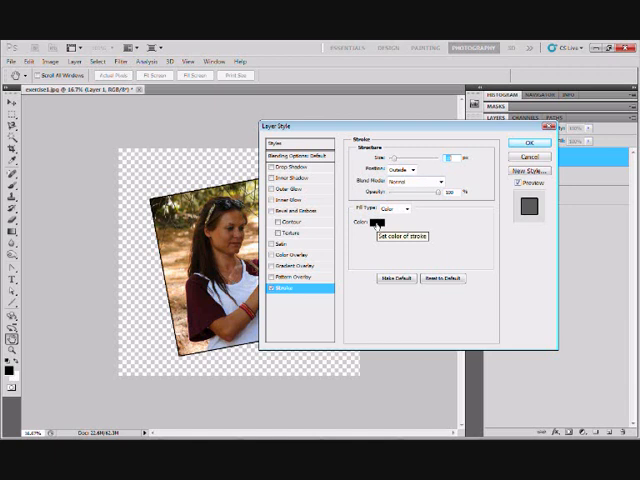
click(380, 210)
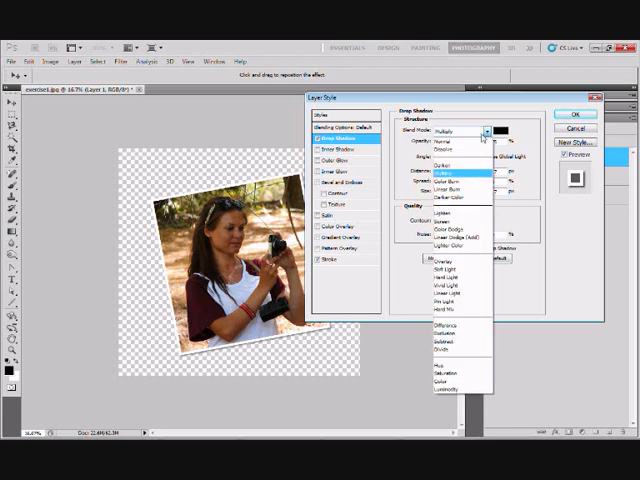
Change the Drop Shadow blend mode for the white-bordered snapshot.
click(448, 160)
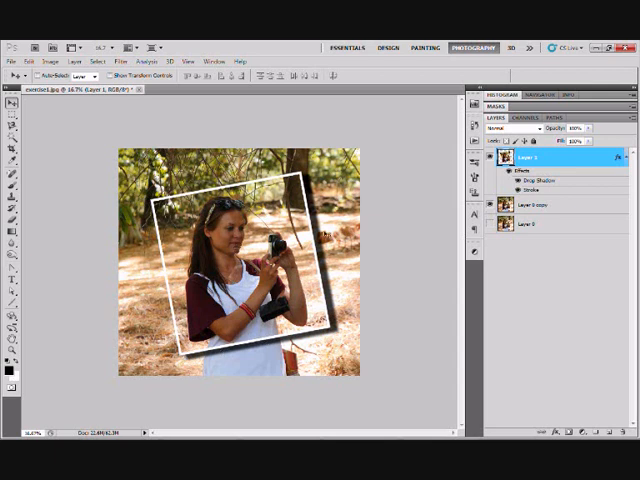
Select the full-photo Layer 0 copy in the Layers panel.
click(540, 207)
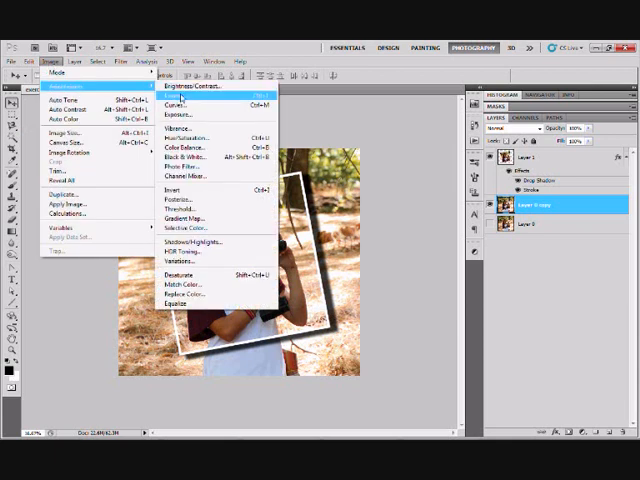
mouse_move(245, 93)
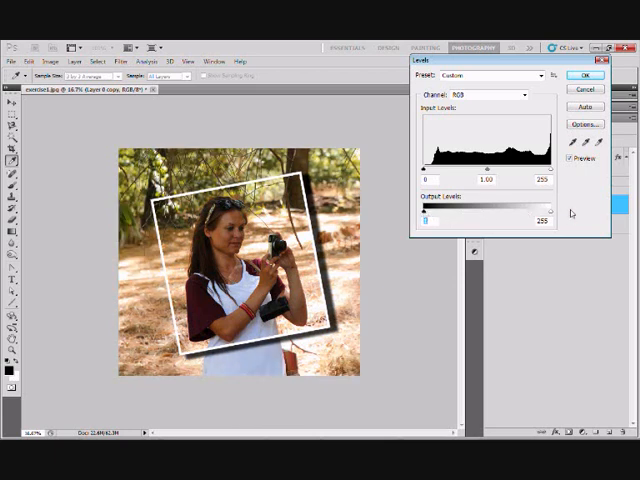
Drag the Levels output black slider right to lighten Layer 0 copy.
drag(556, 215, 540, 215)
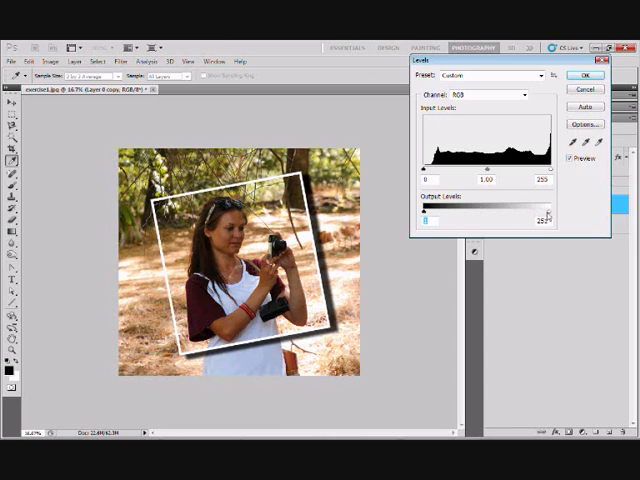